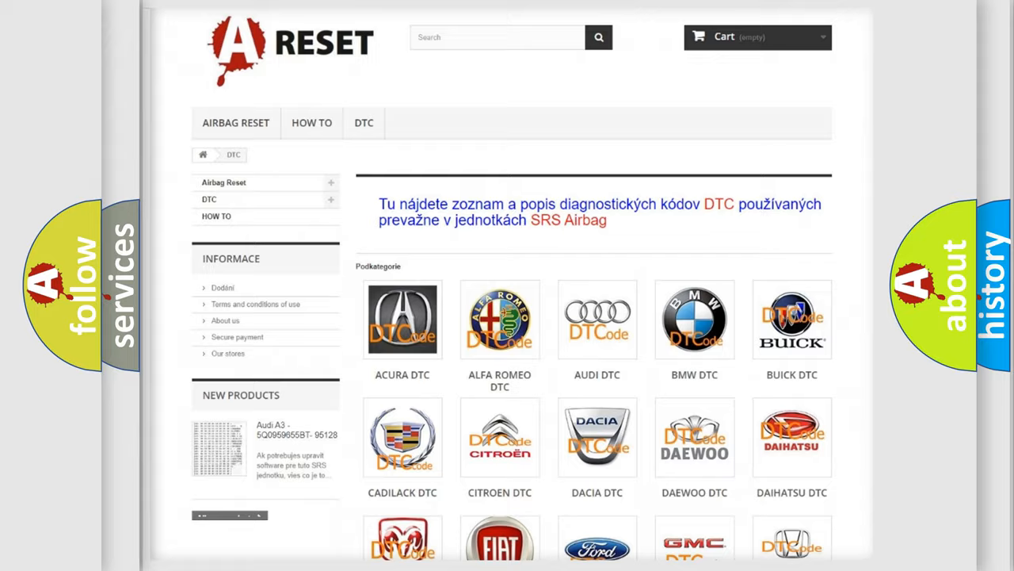
scroll(down, 3)
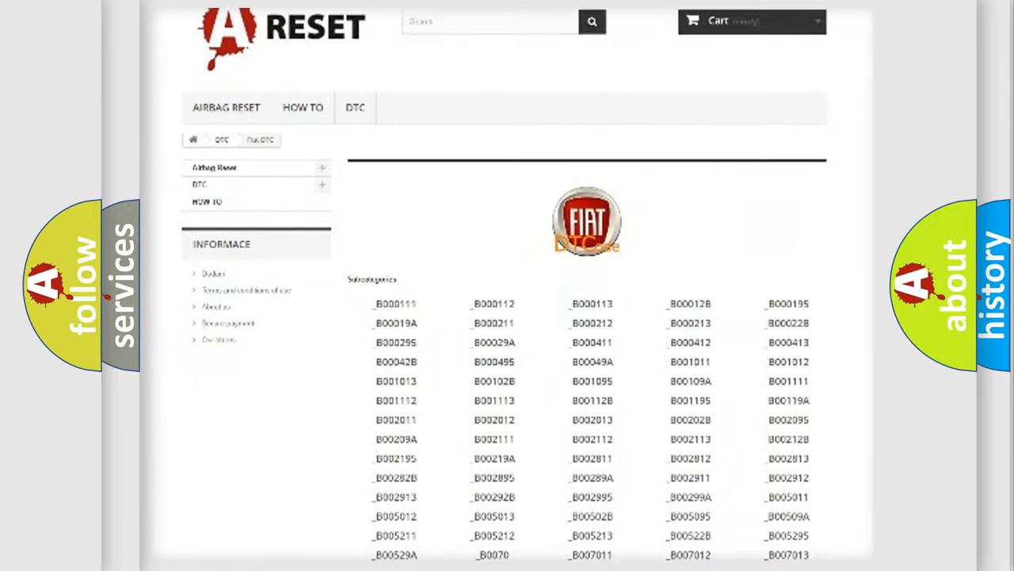
scroll(down, 3)
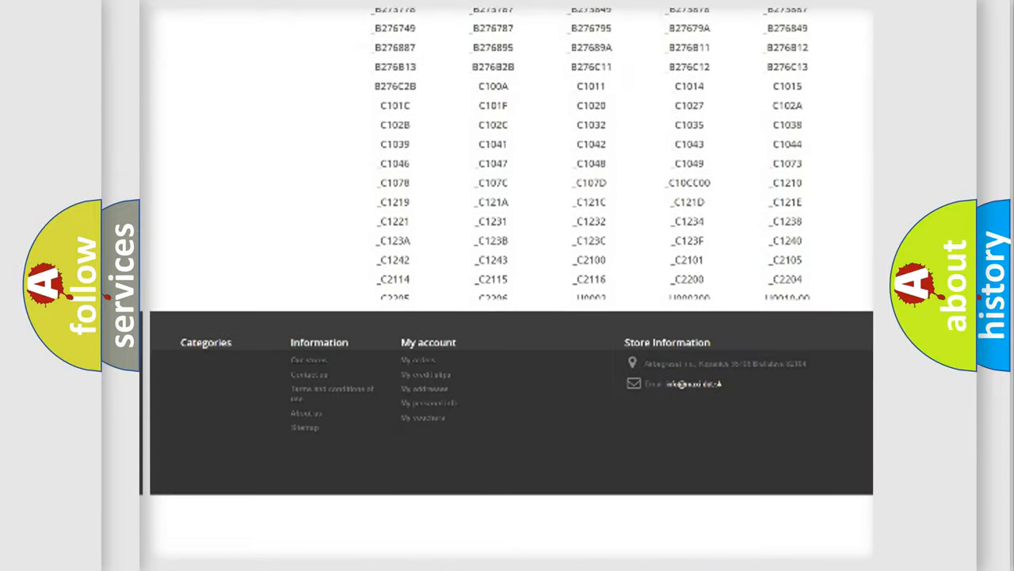
scroll(down, 3)
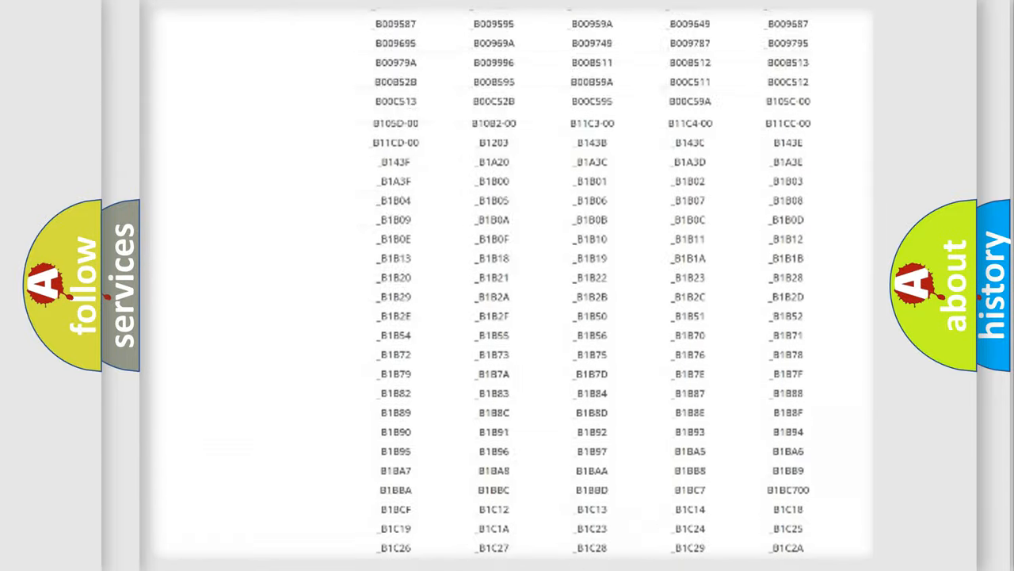
scroll(up, 3)
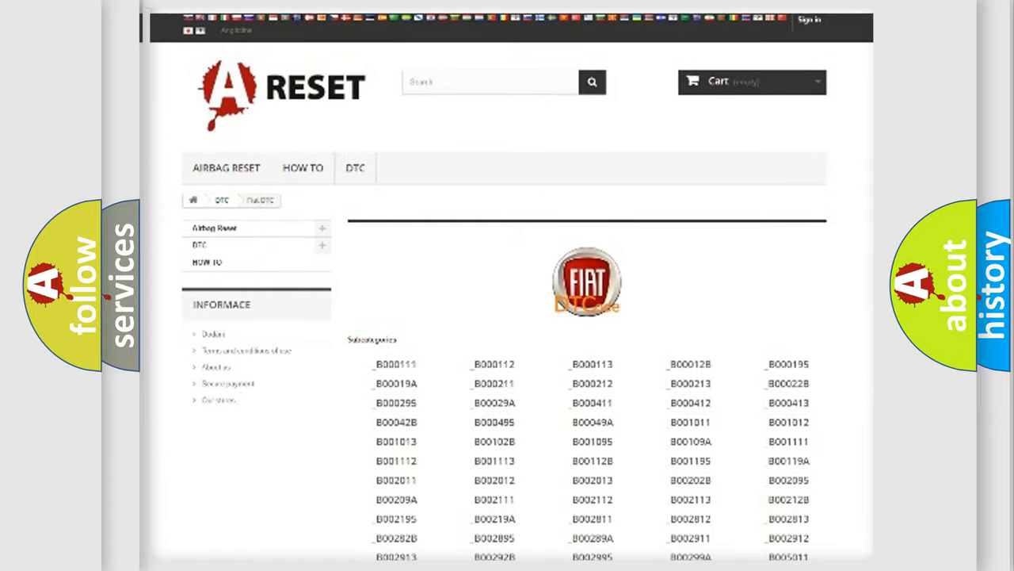